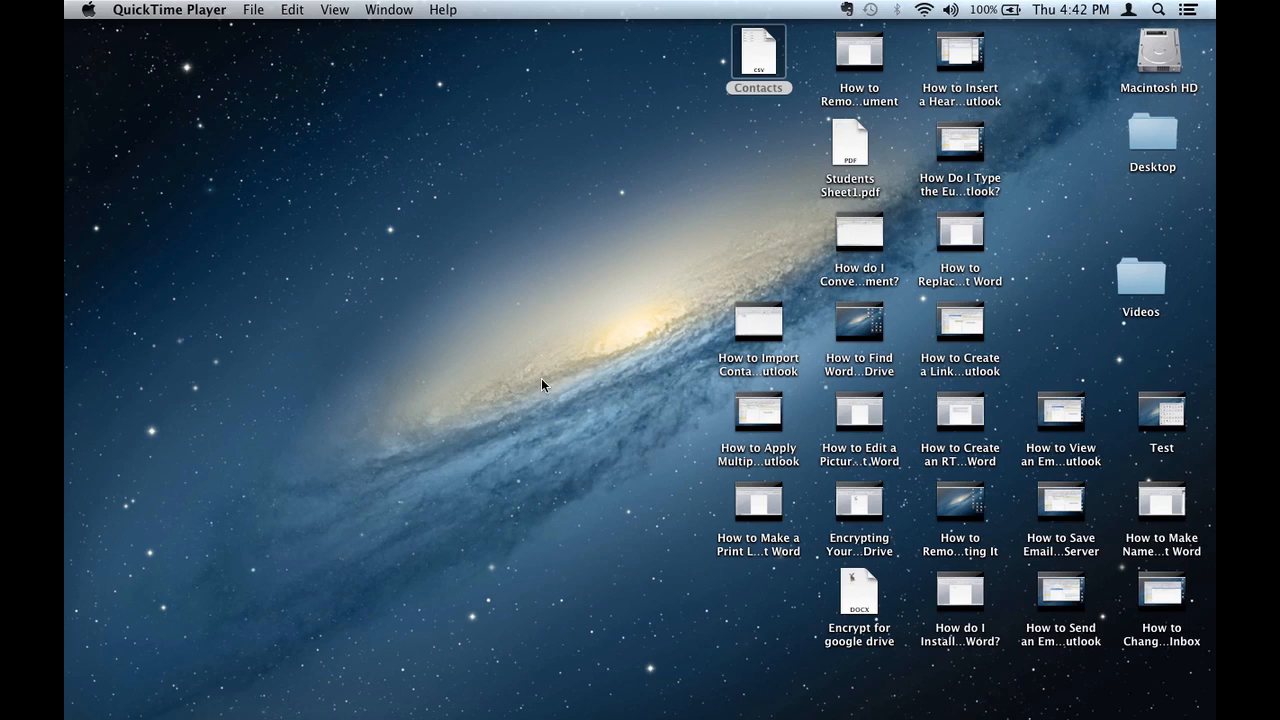
mouse_move(704, 716)
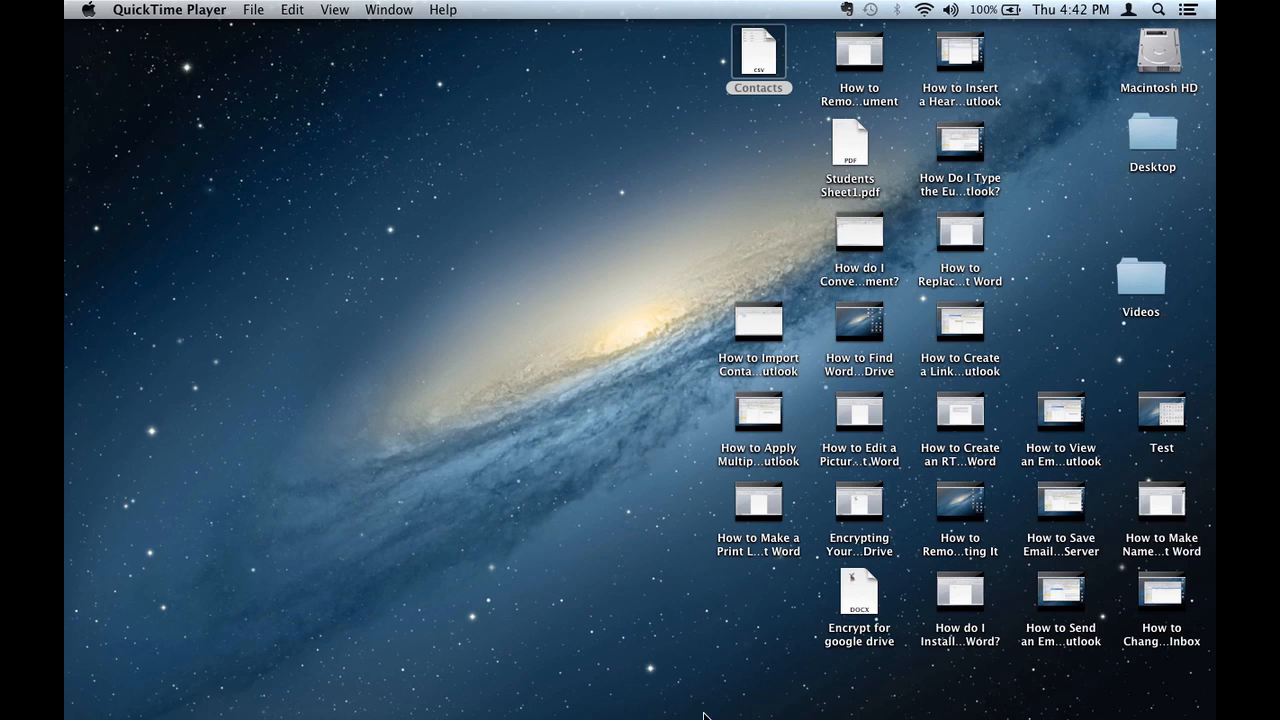
mouse_move(710, 604)
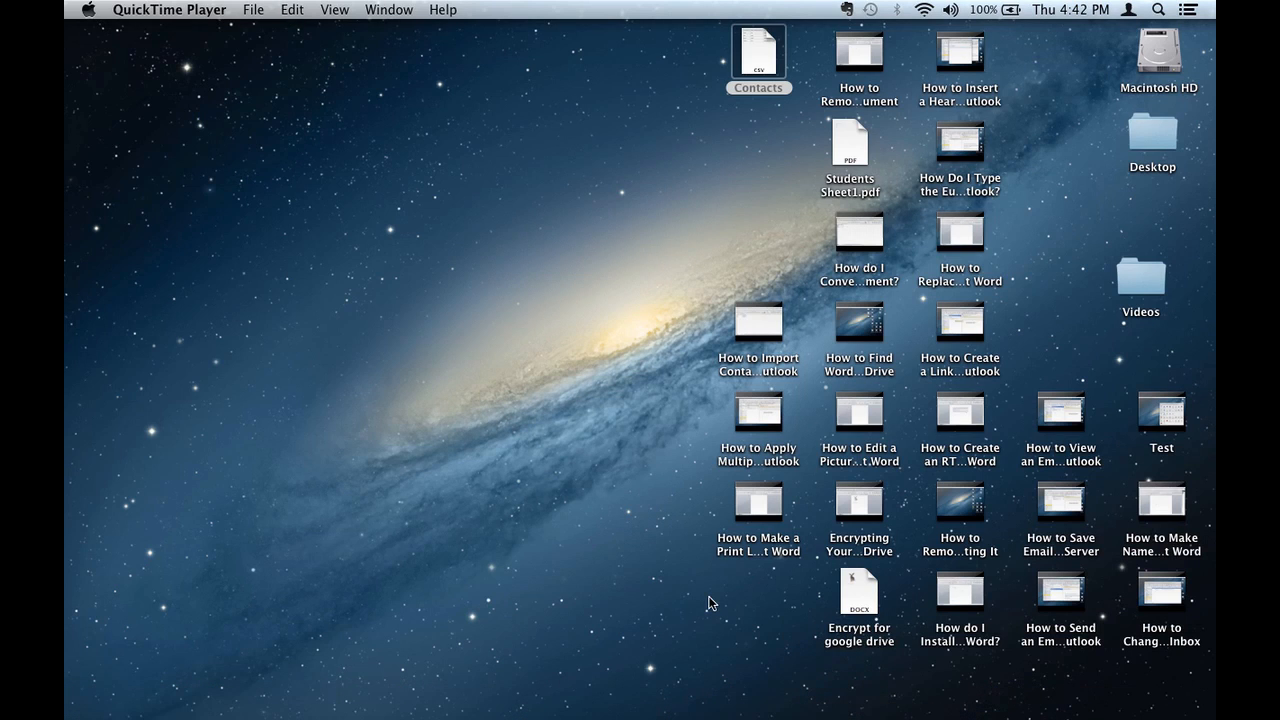
mouse_move(726, 608)
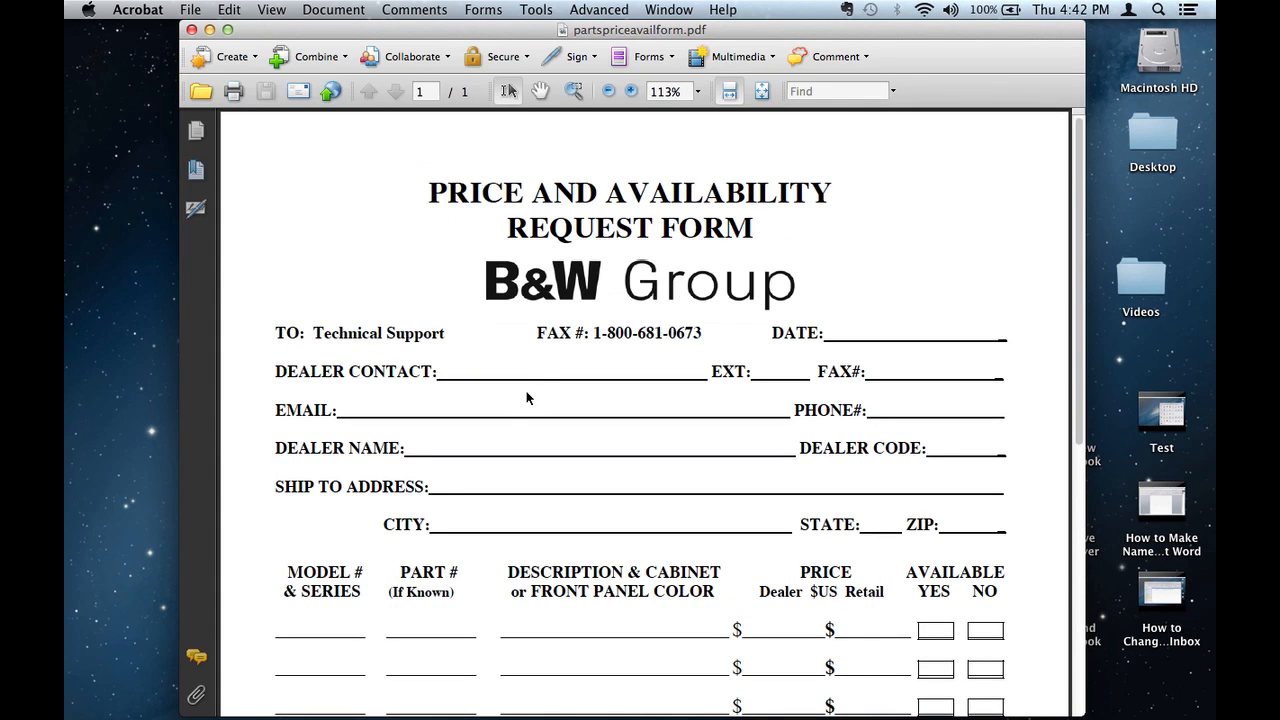
Browse the File menu for the request form's export options, including Word Document
click(188, 8)
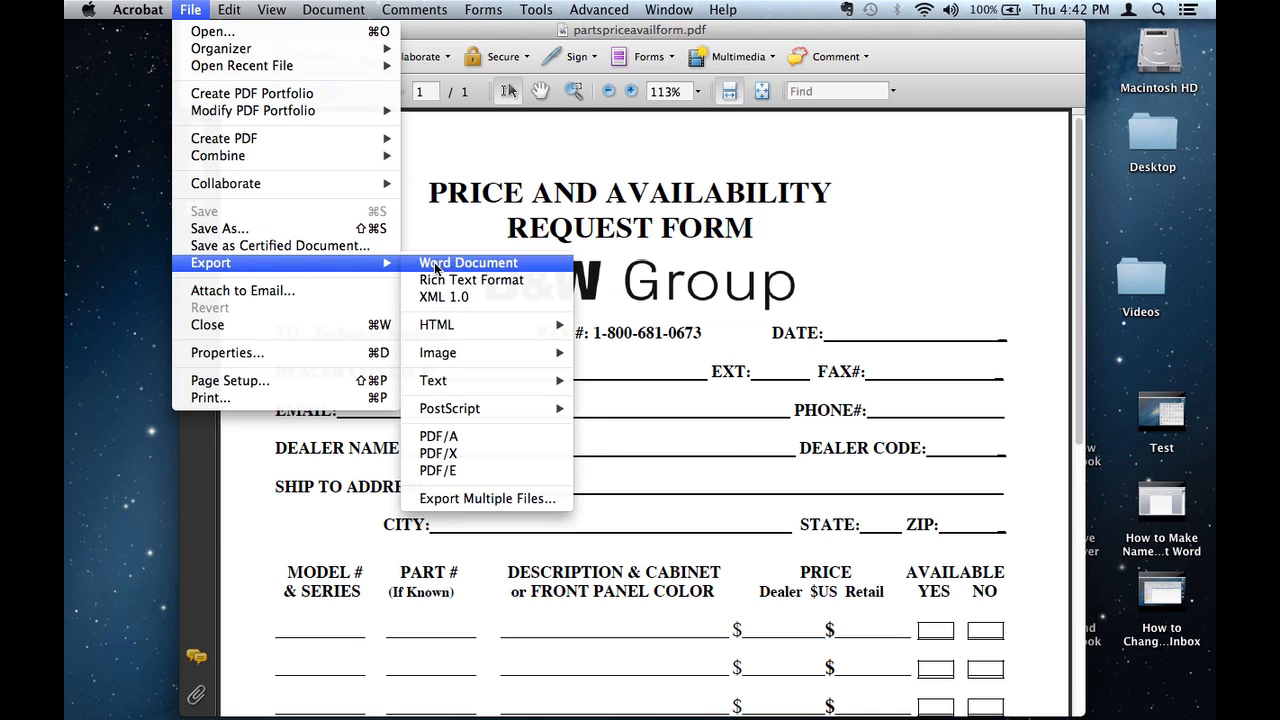
mouse_move(220, 228)
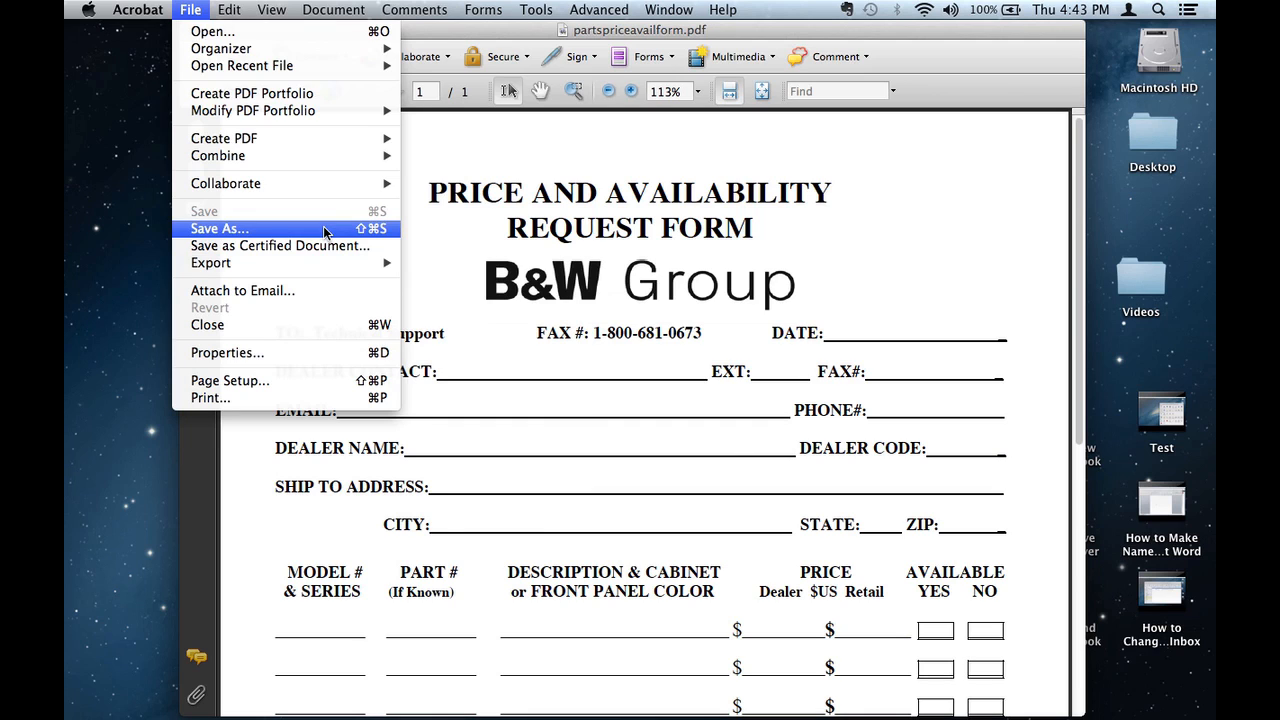
Bring up Save As for partspriceavailform.pdf, defaulting to Downloads in PDF format
click(220, 228)
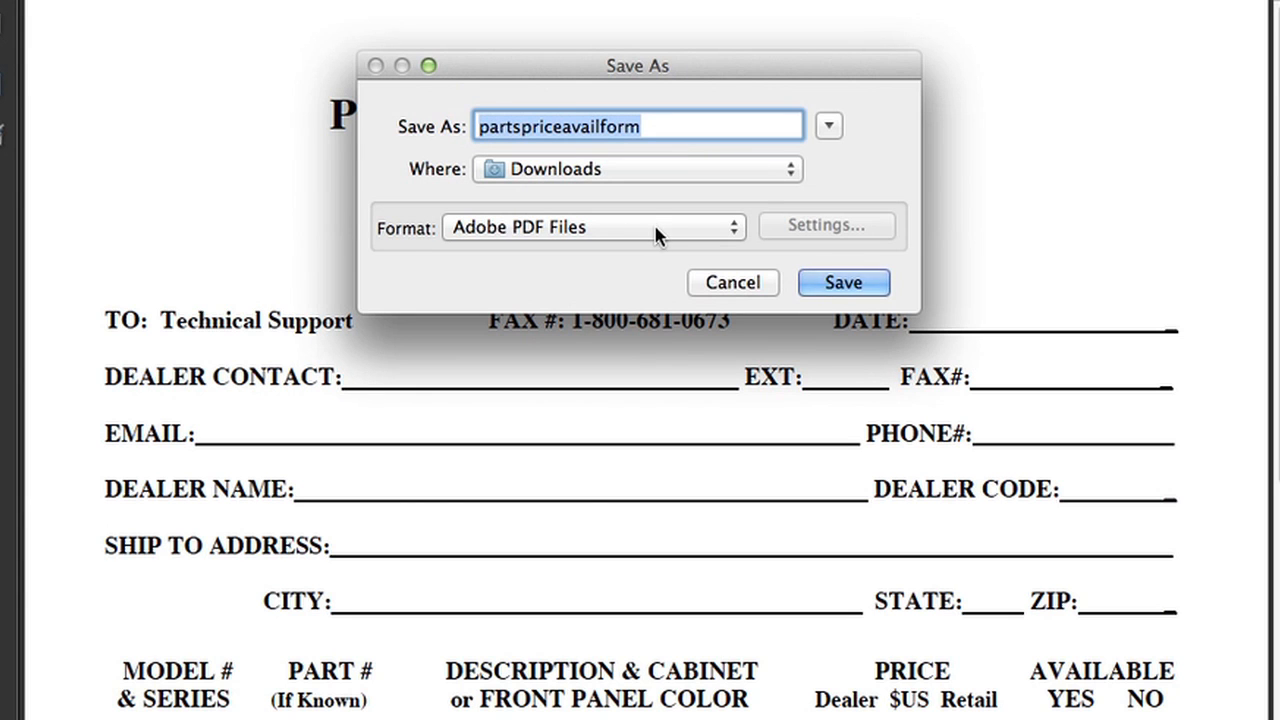
Save the form as a Microsoft Word Document to the Desktop
click(592, 228)
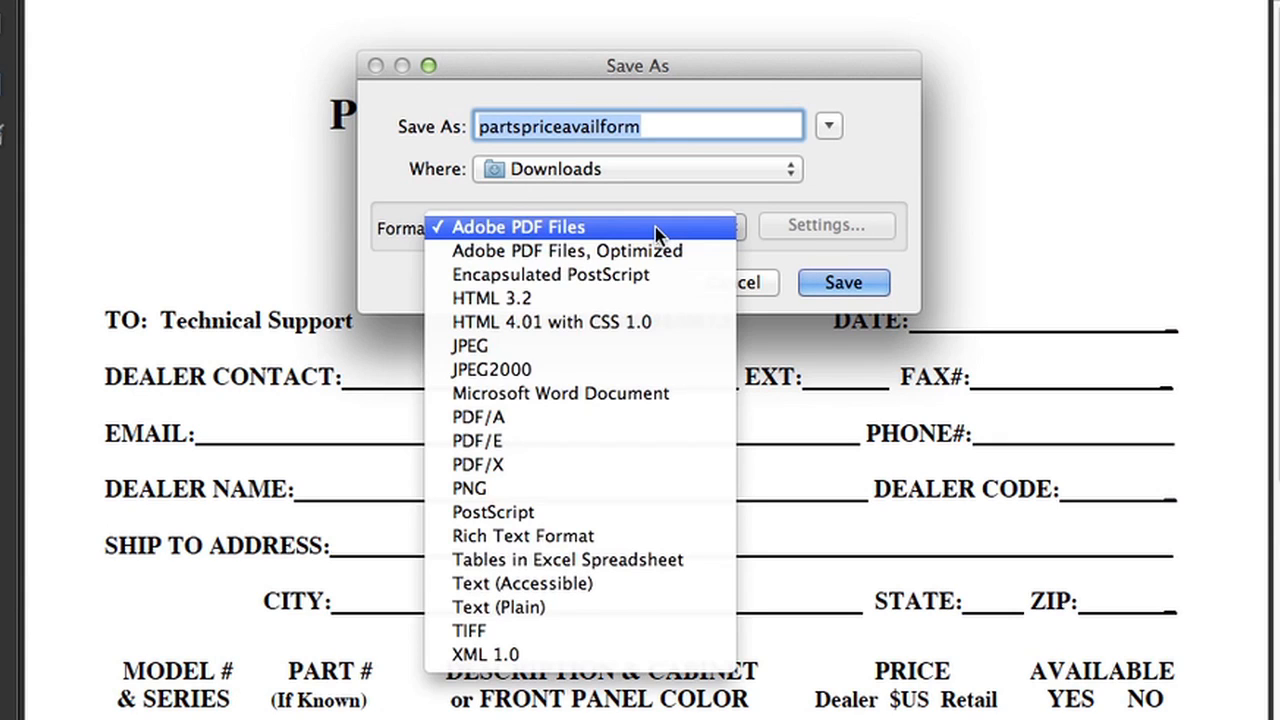
click(560, 392)
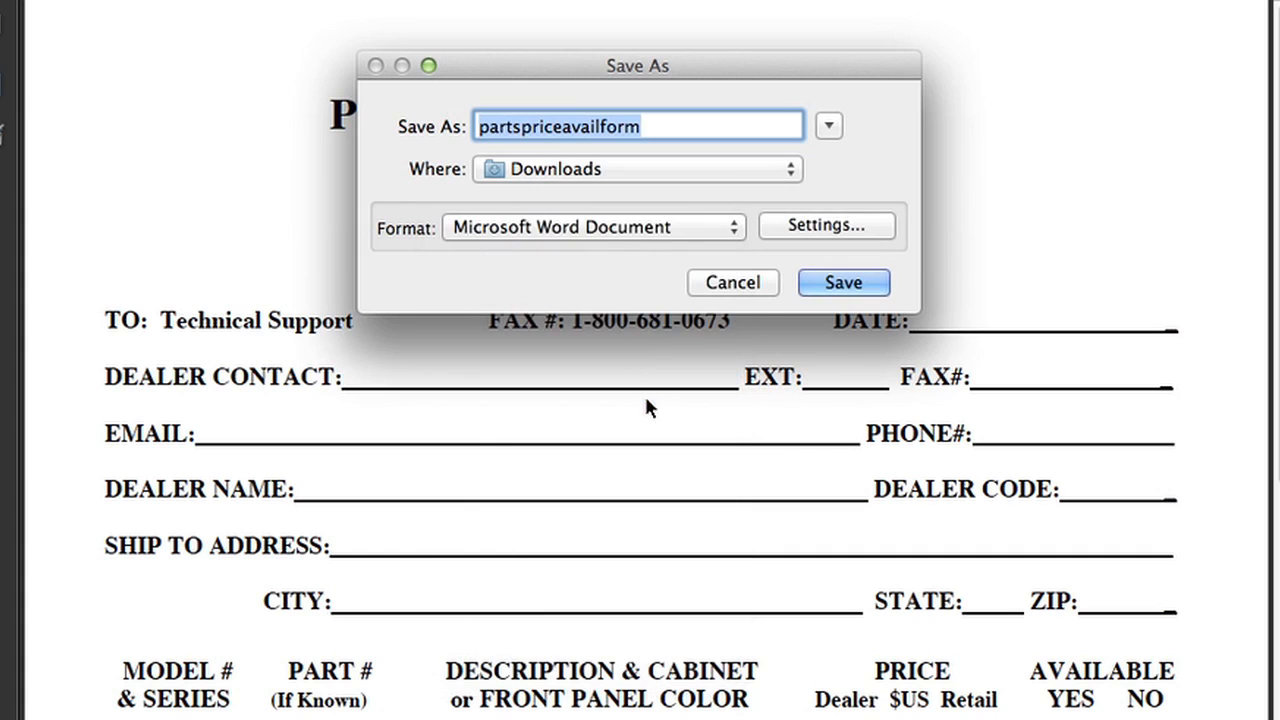
click(636, 168)
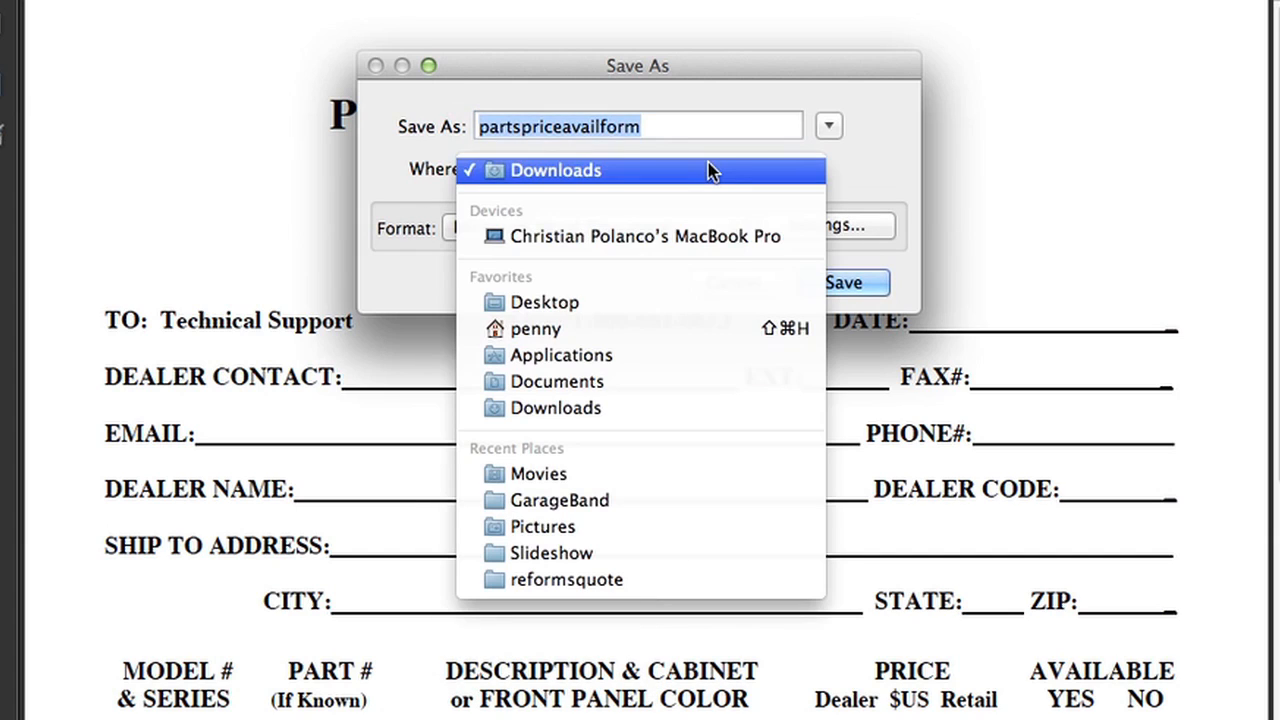
click(544, 300)
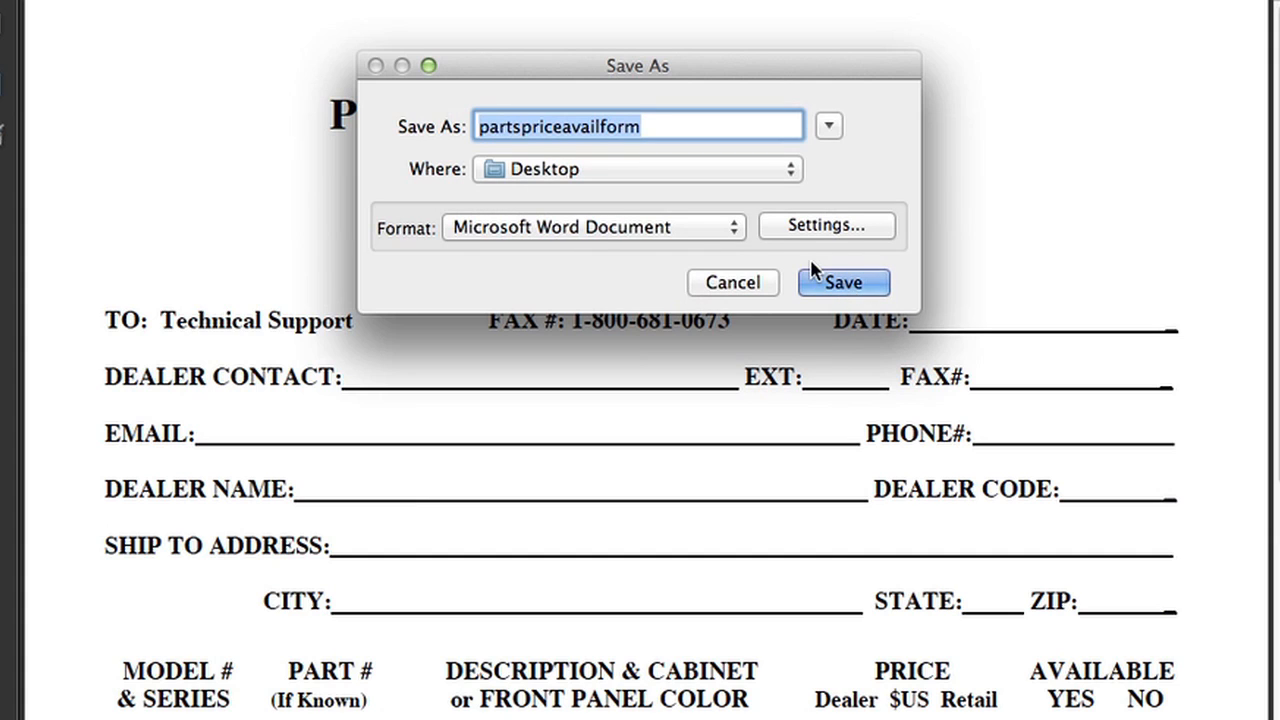
click(844, 282)
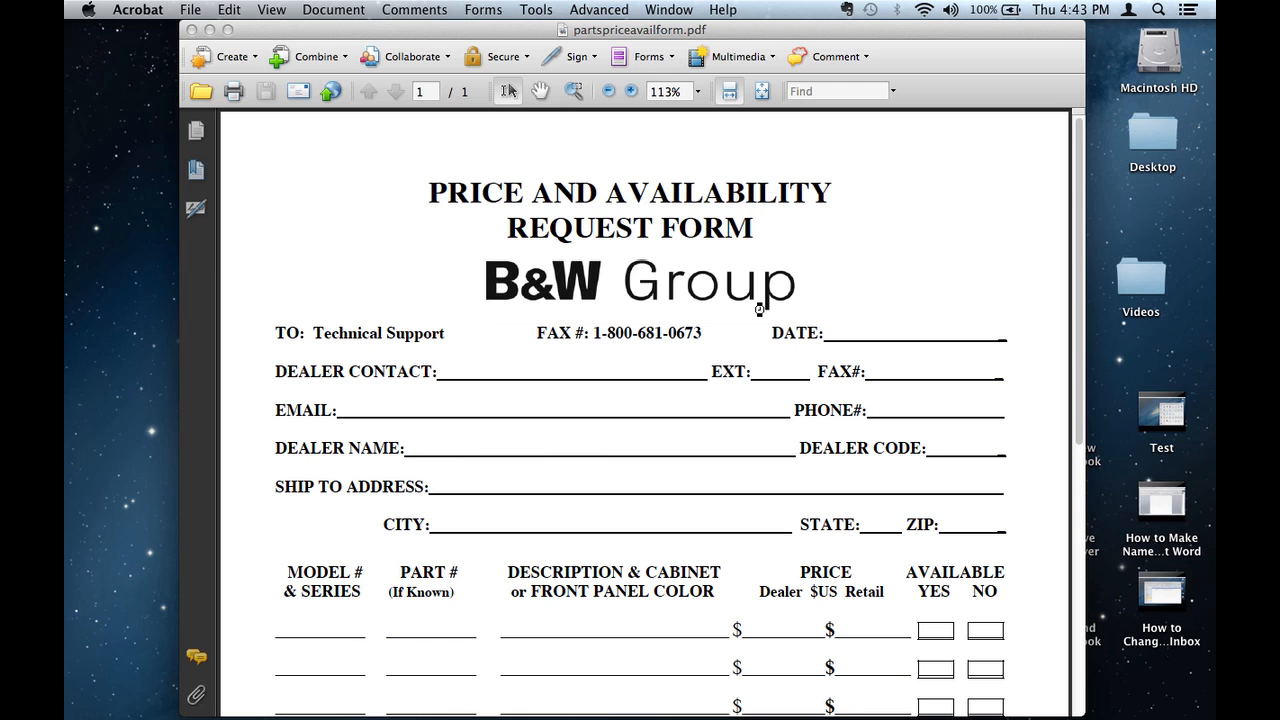
mouse_move(848, 248)
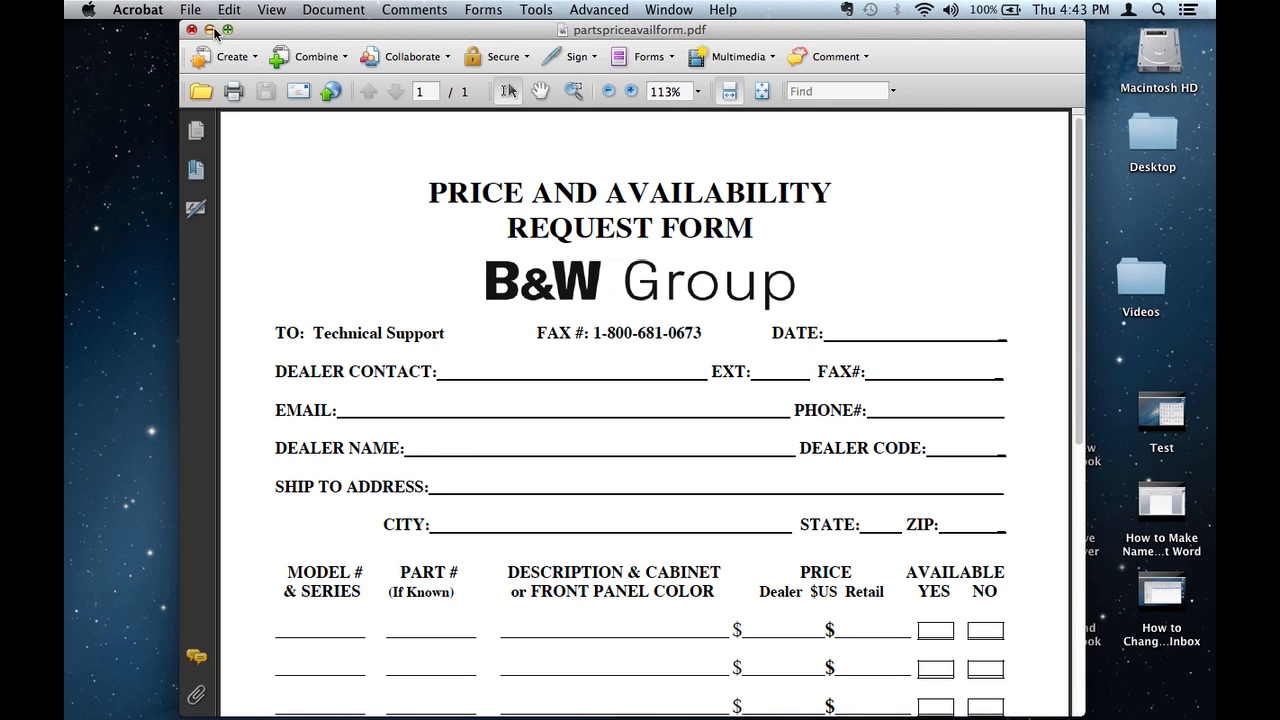
Close the PDF and launch partspriceavailform.doc from the Desktop in Word
click(192, 30)
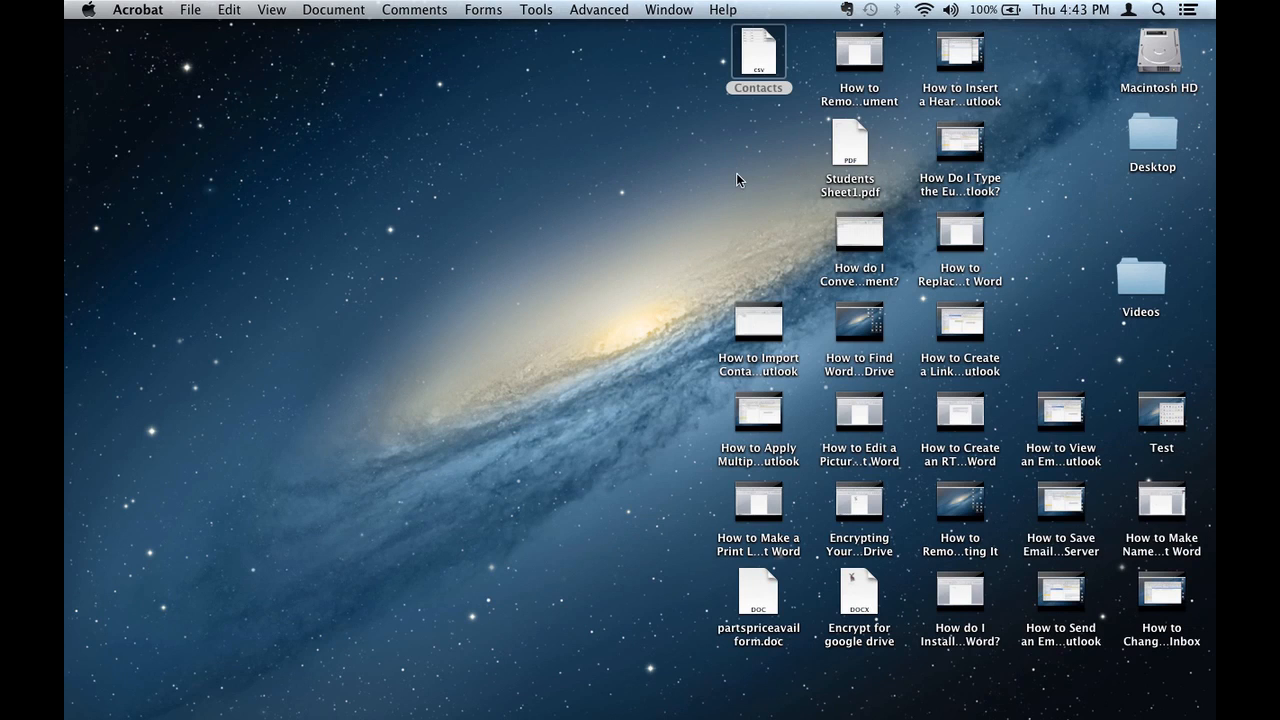
mouse_move(1036, 308)
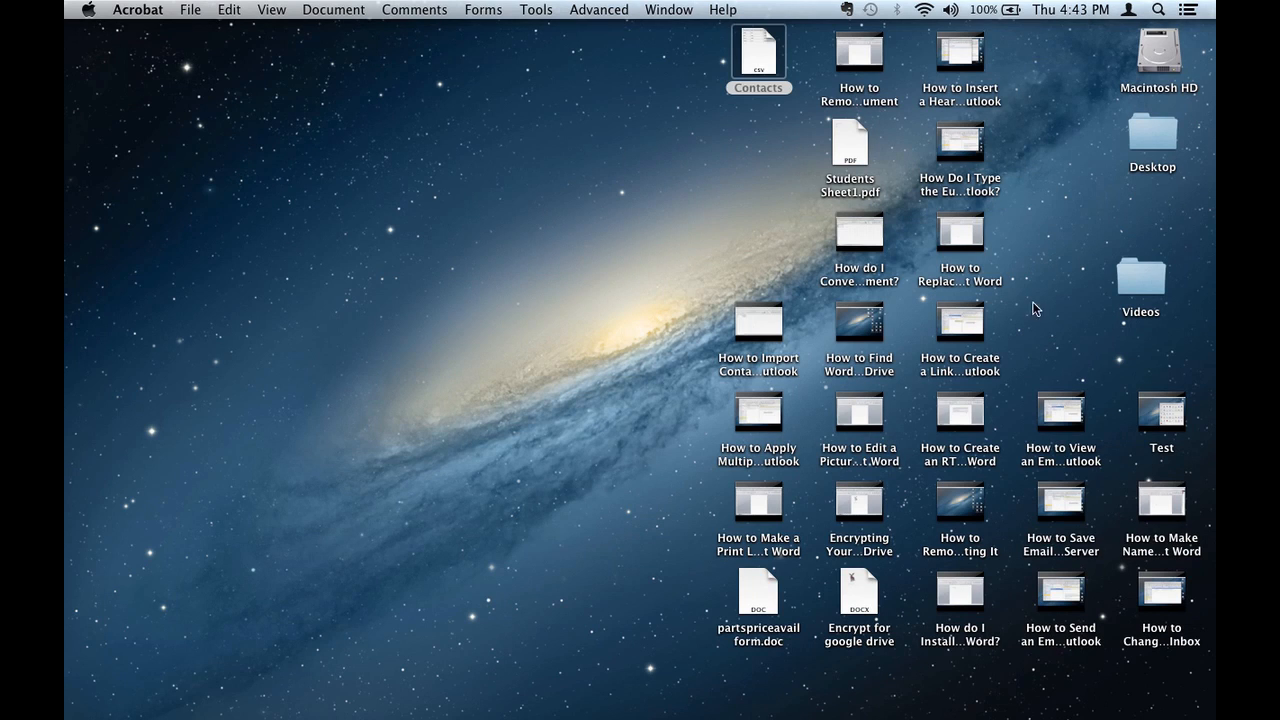
click(758, 596)
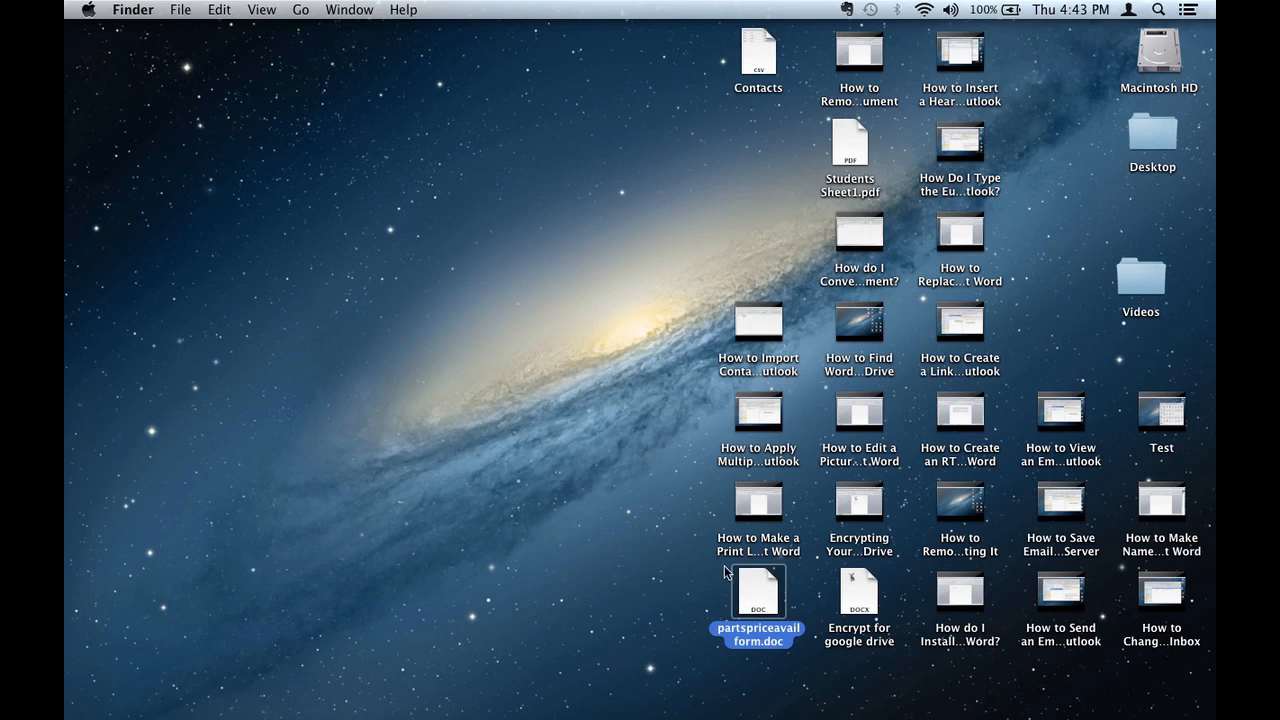
double_click(756, 592)
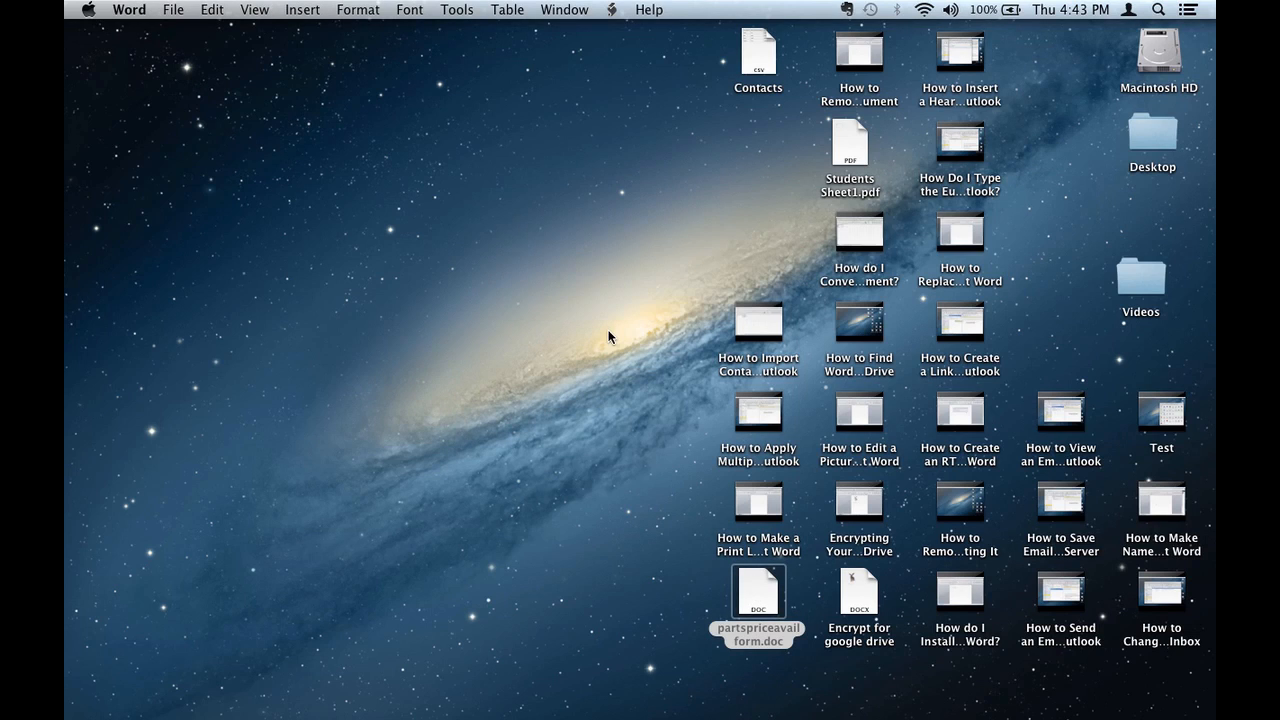
double_click(756, 588)
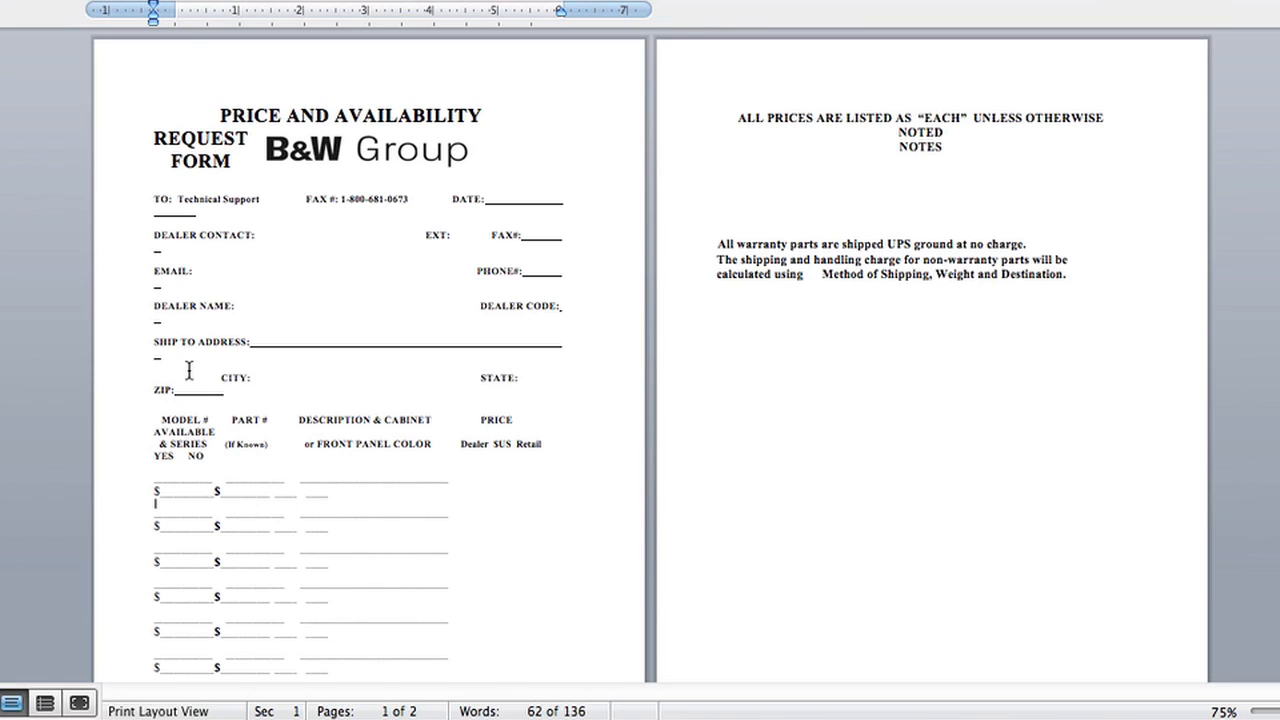
mouse_move(208, 370)
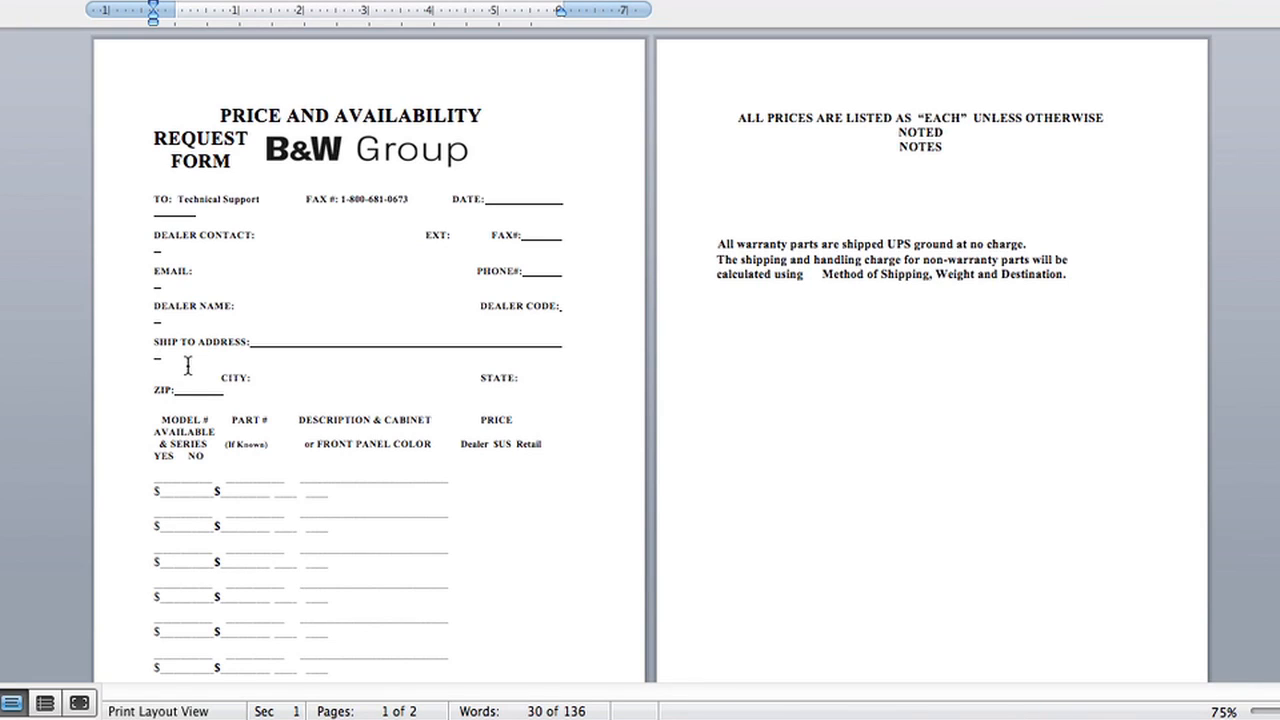
mouse_move(212, 360)
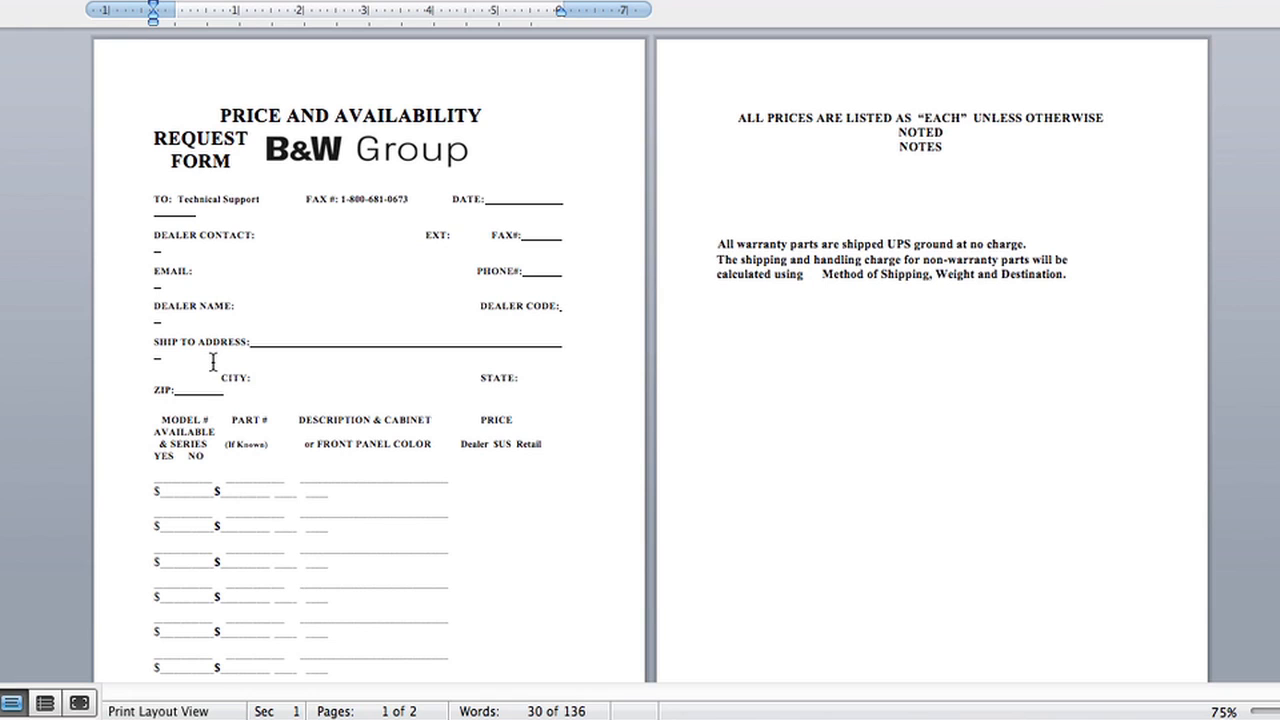